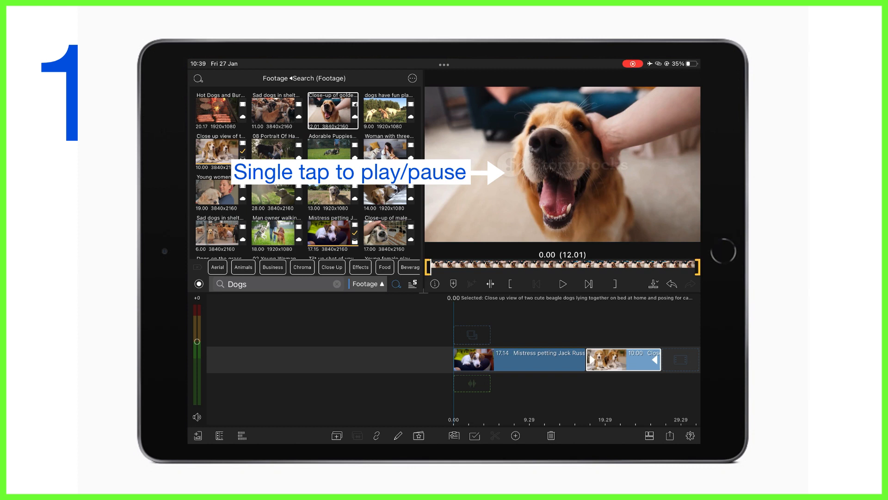
- Play the golden retriever clip forward about a second, then pause it
{"action": "left_click", "coordinate": [561, 284]}
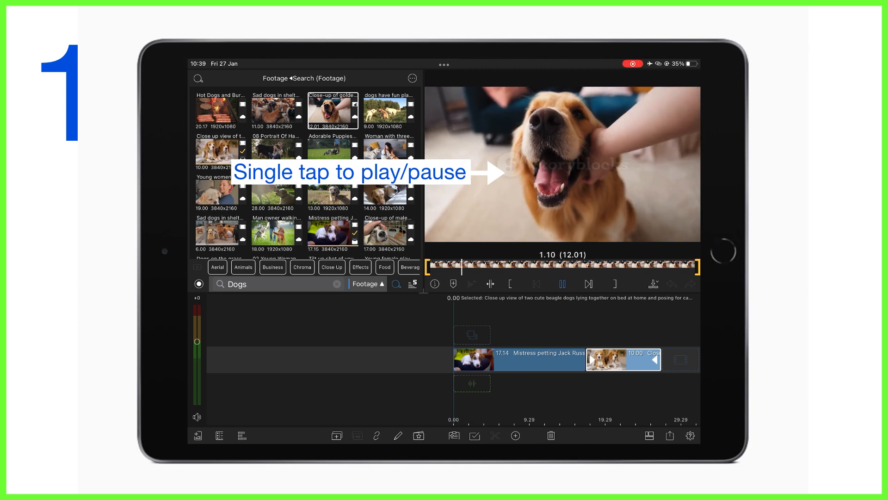
{"action": "left_click", "coordinate": [563, 165]}
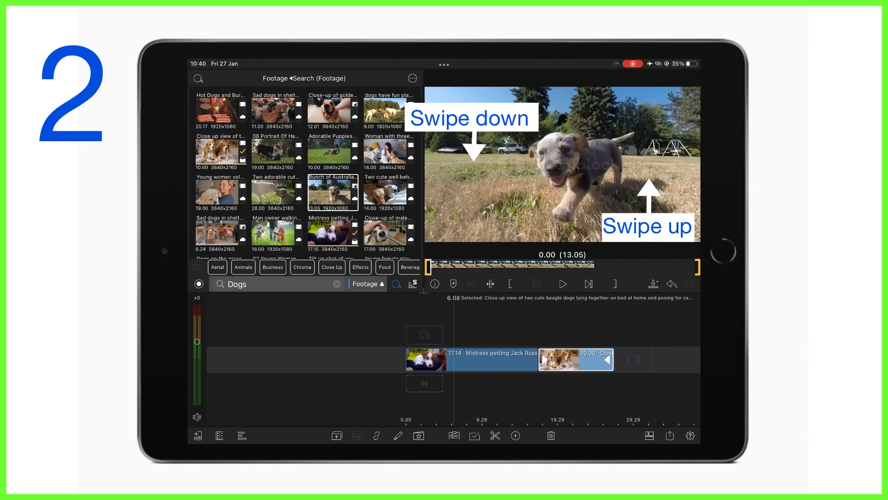
{"action": "left_click", "coordinate": [562, 284]}
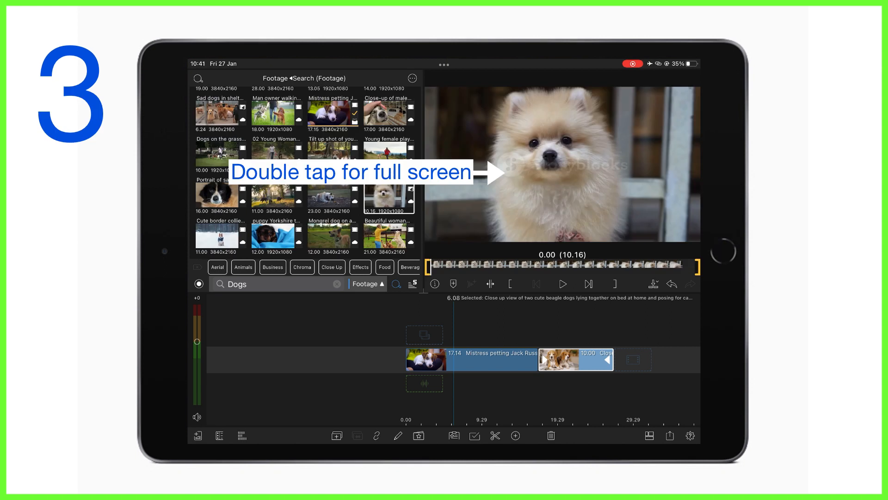
{"action": "double_click", "coordinate": [563, 168]}
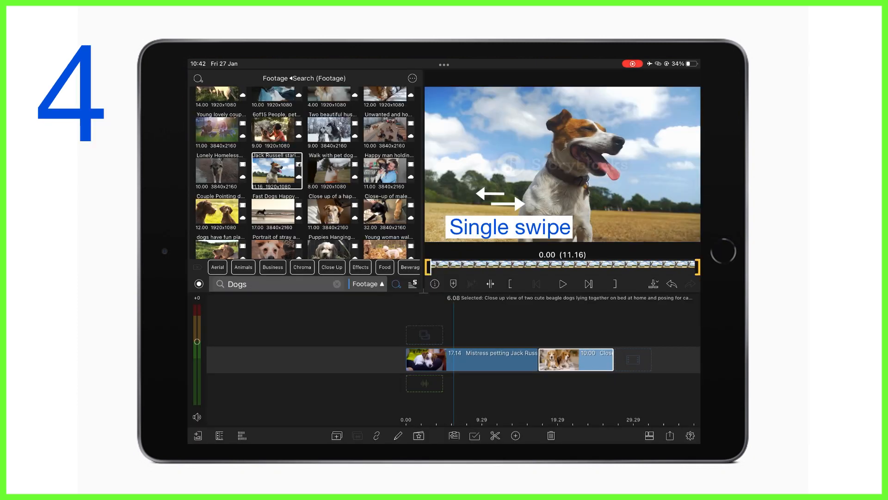
{"action": "left_click", "coordinate": [562, 283]}
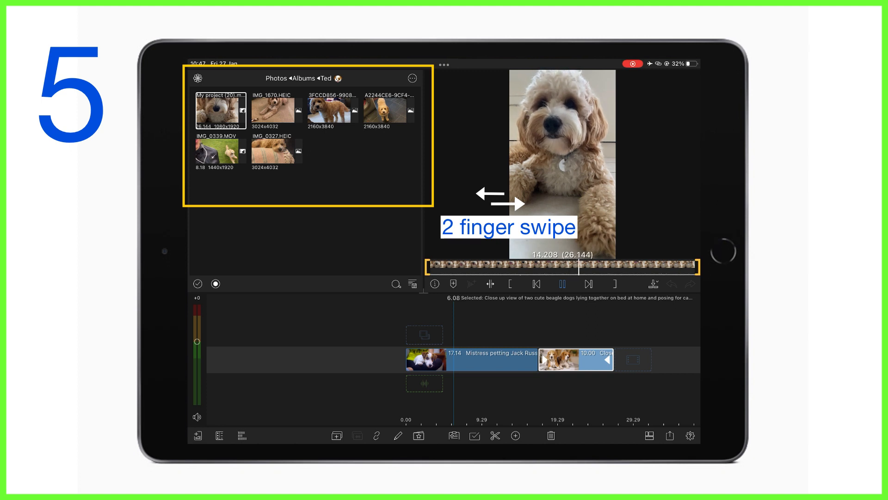
- Advance the preview to the next album item, a photo of the dog in a living room
{"action": "left_click", "coordinate": [332, 110]}
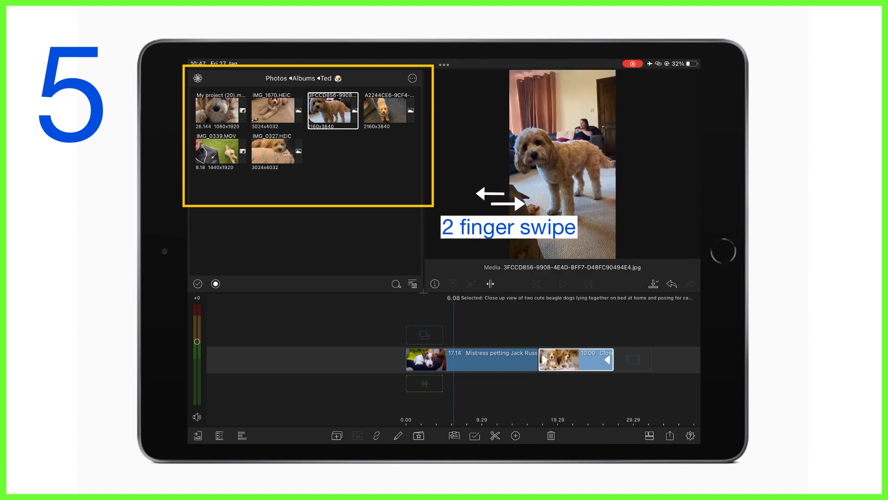
{"action": "left_click", "coordinate": [390, 110]}
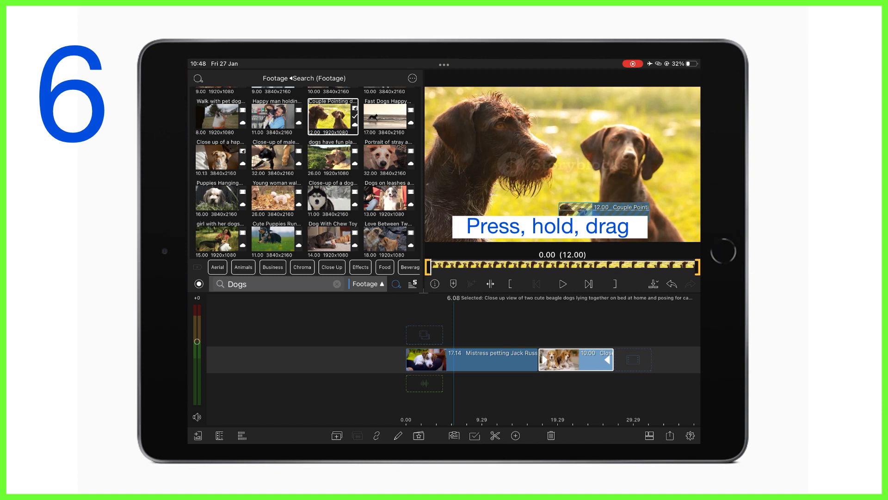
- Drop the pointing-dogs clip onto the end of the timeline and bring up the incremental scrubber
{"action": "left_click_drag", "start_coordinate": [333, 116], "coordinate": [651, 326]}
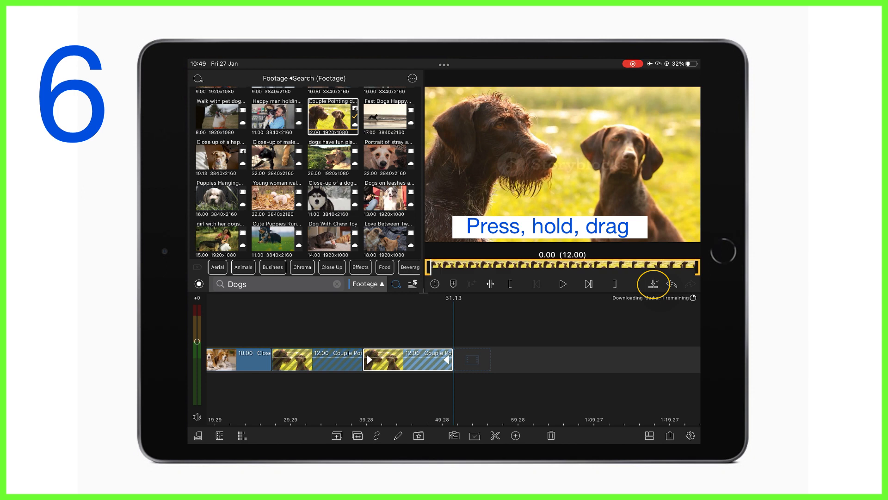
{"action": "left_click", "coordinate": [563, 283]}
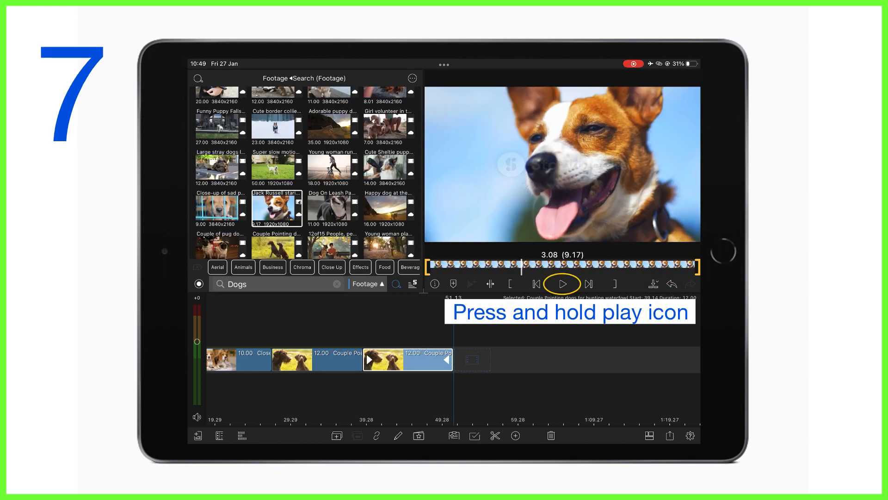
{"action": "left_click", "coordinate": [562, 284]}
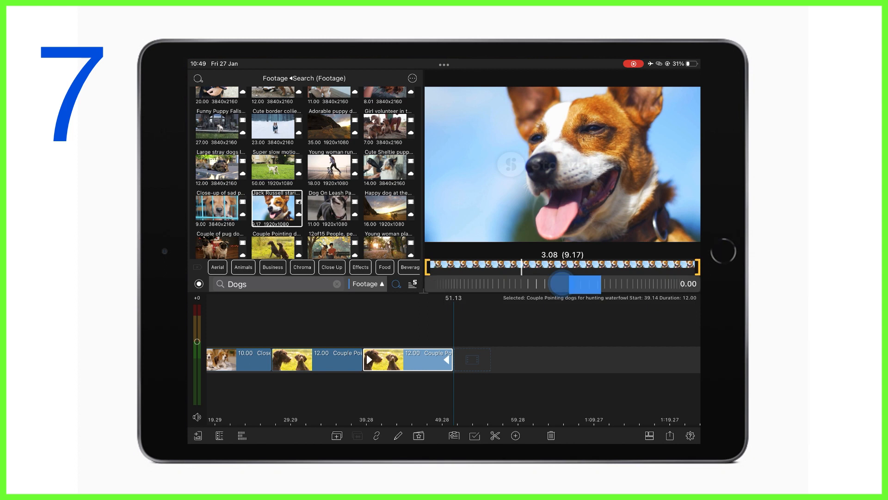